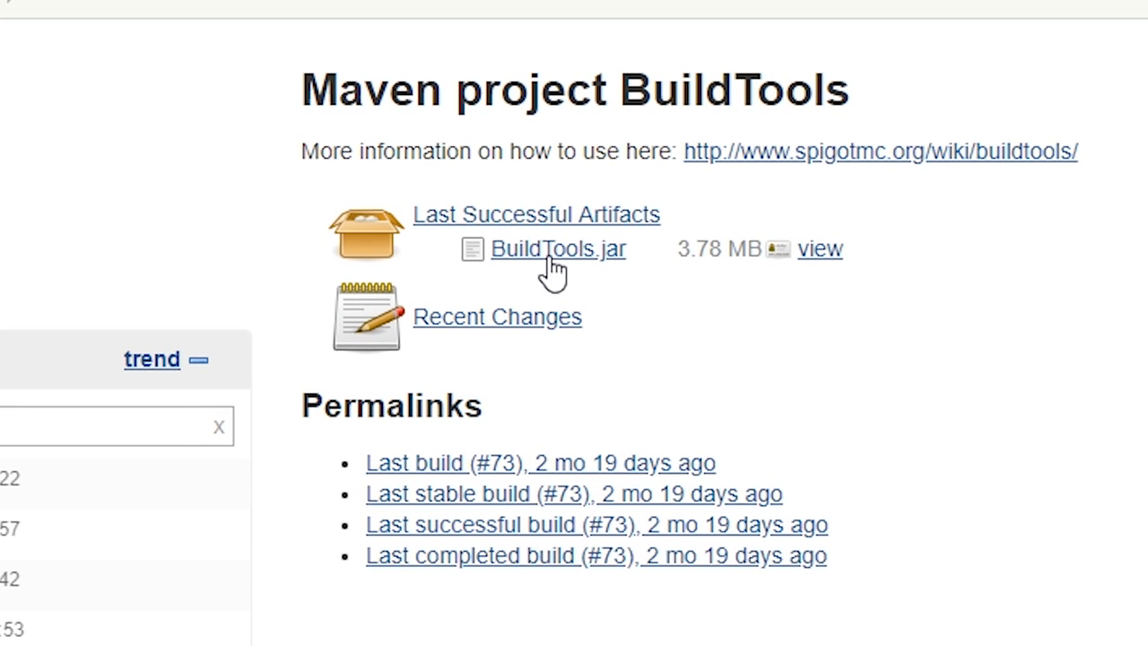
Download BuildTools.jar from the Jenkins artifacts and start a new spigotserver folder for it.
click(557, 249)
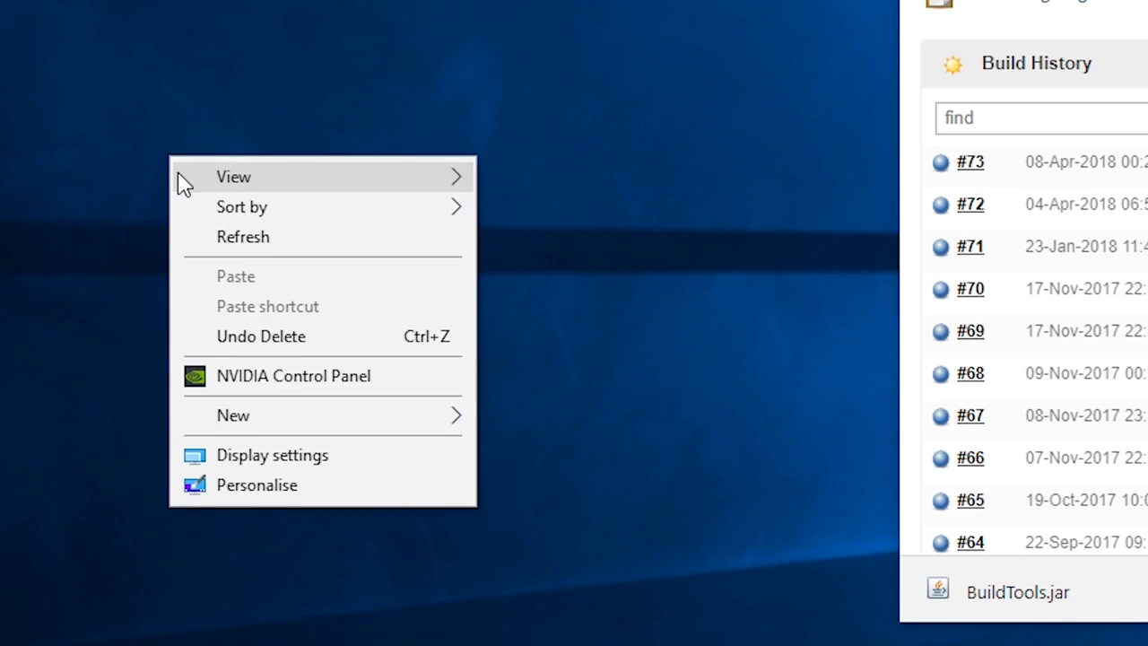
text(sp)
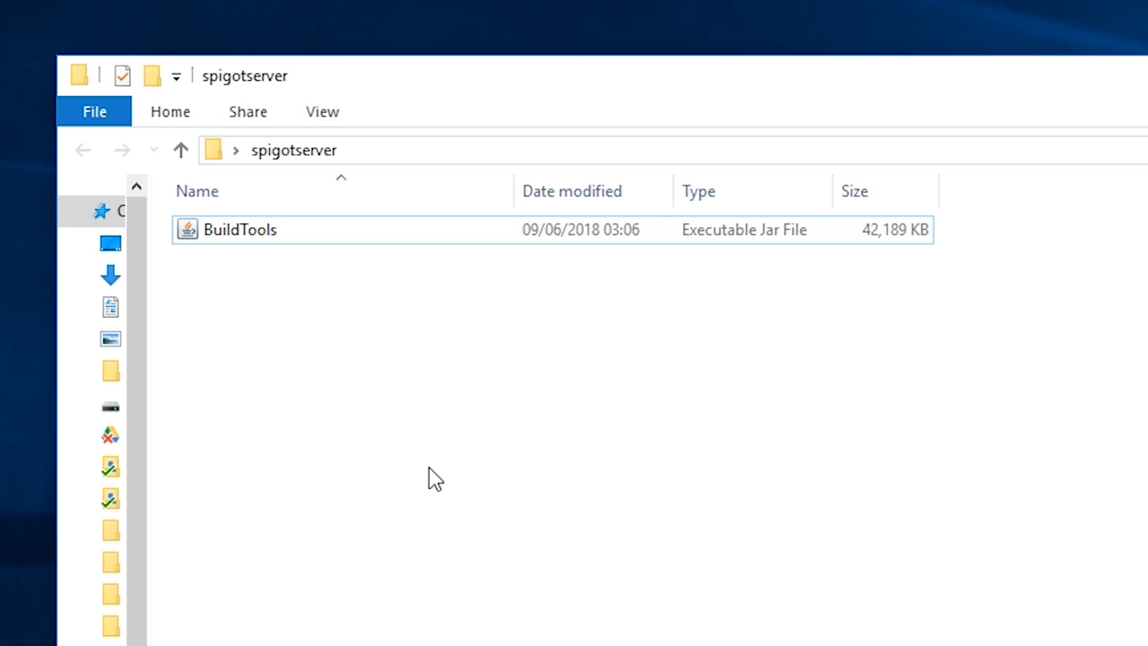
Run BuildTools.jar in the spigot folder, producing PortableGit and BuildTools.log.txt.
click(323, 111)
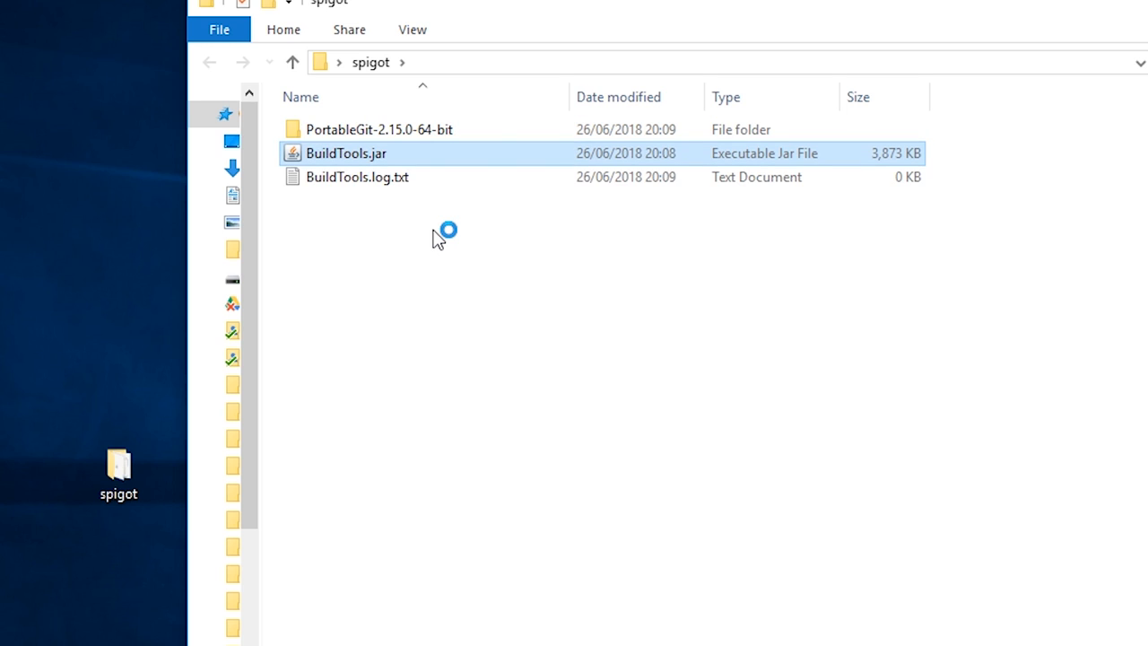
double_click(346, 153)
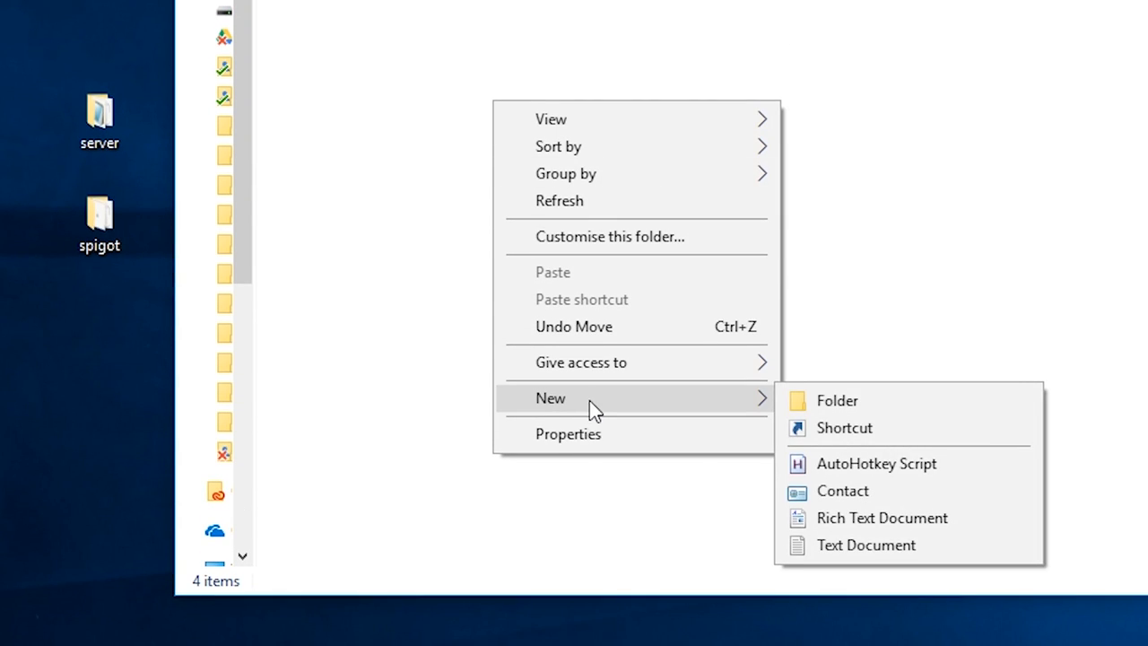
Create a new text document named run.bat, accept the extension change, and open it for editing.
click(864, 545)
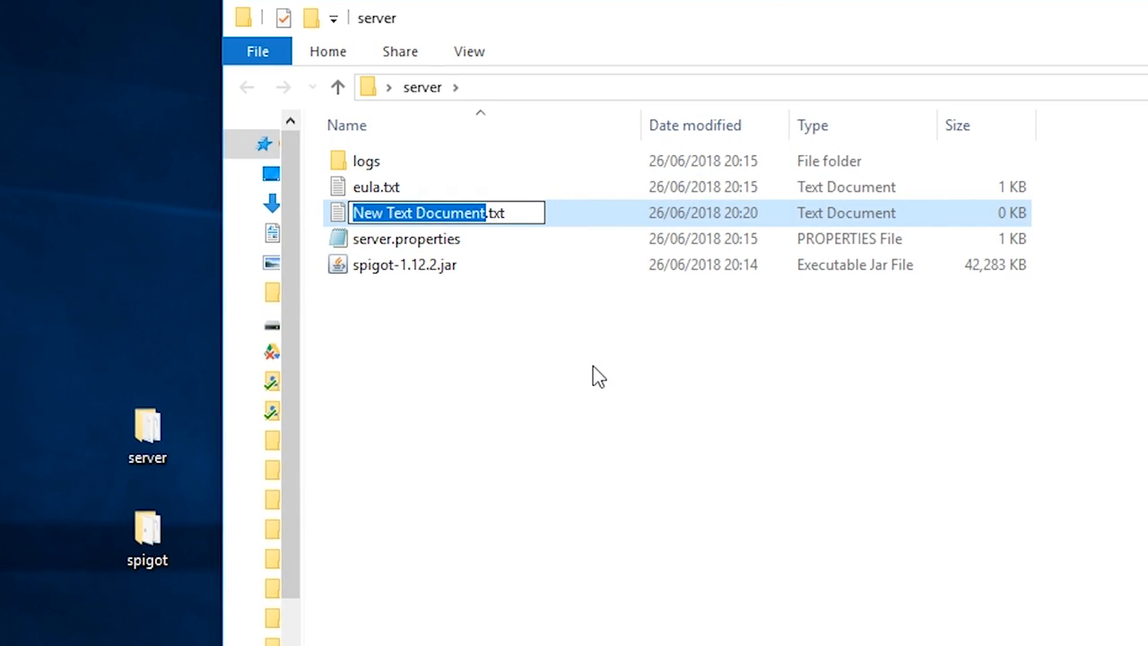
text(run)
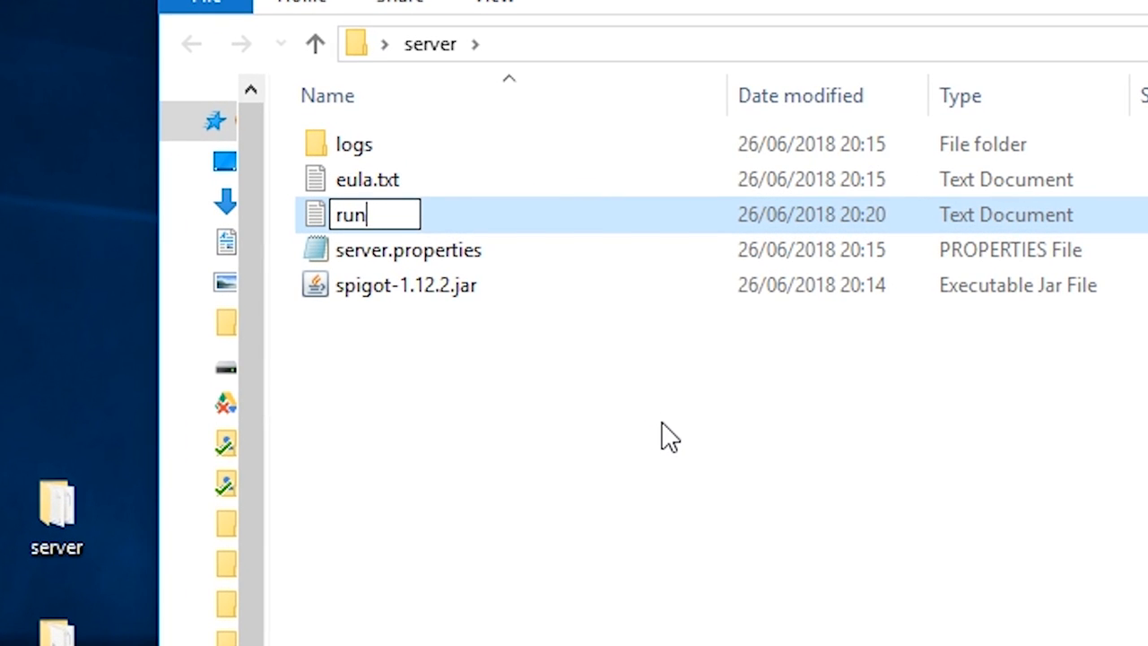
text(.bat)
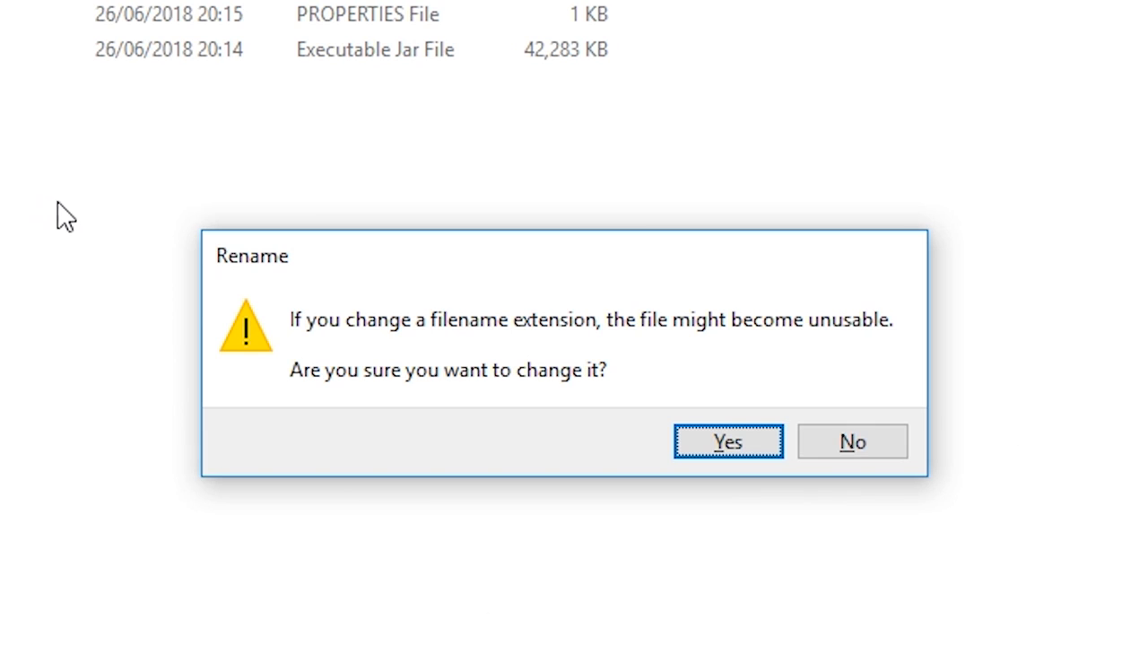
click(728, 441)
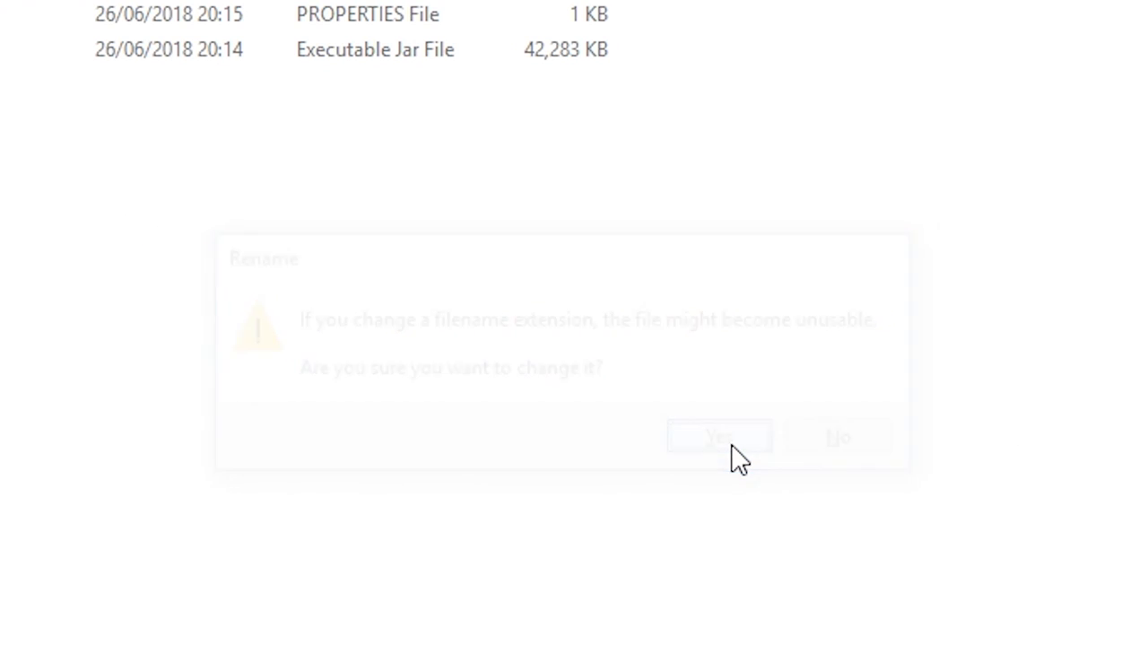
click(717, 437)
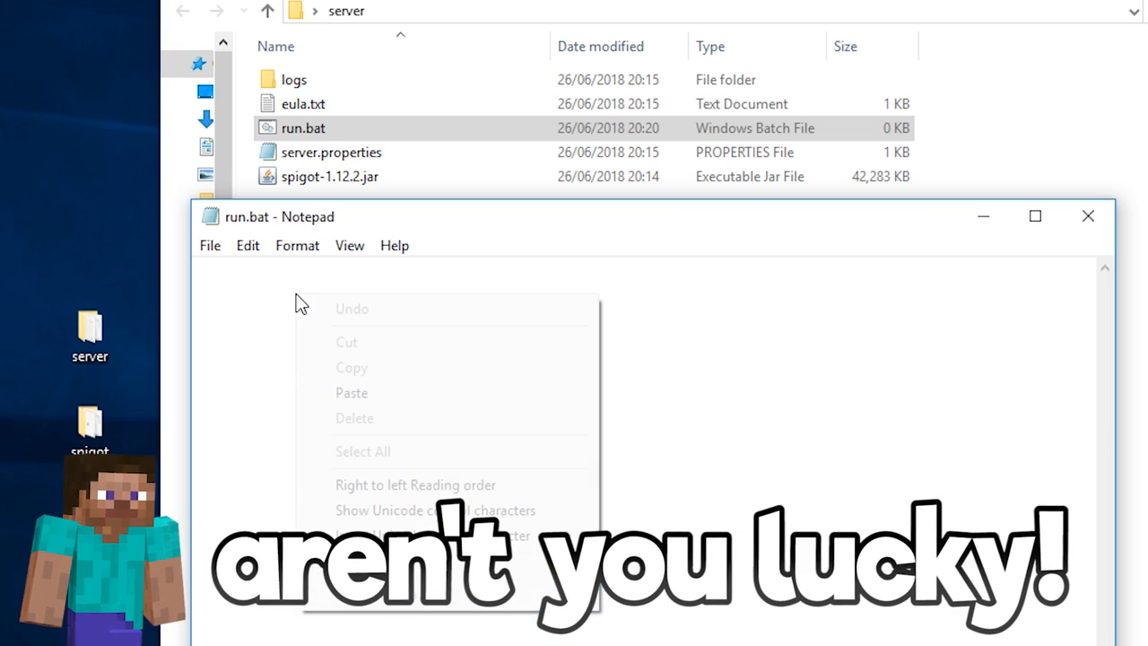
Paste the launch command 'java -Xms... -jar spigot.jar nogui' and set both memory values to 2G.
click(352, 393)
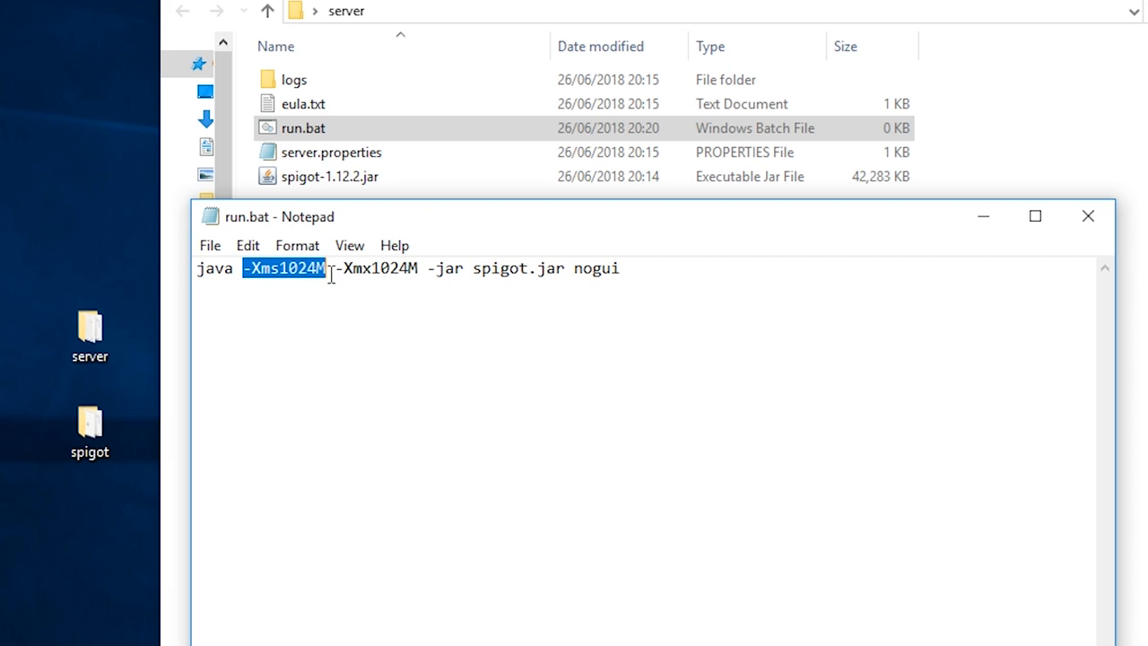
double_click(377, 269)
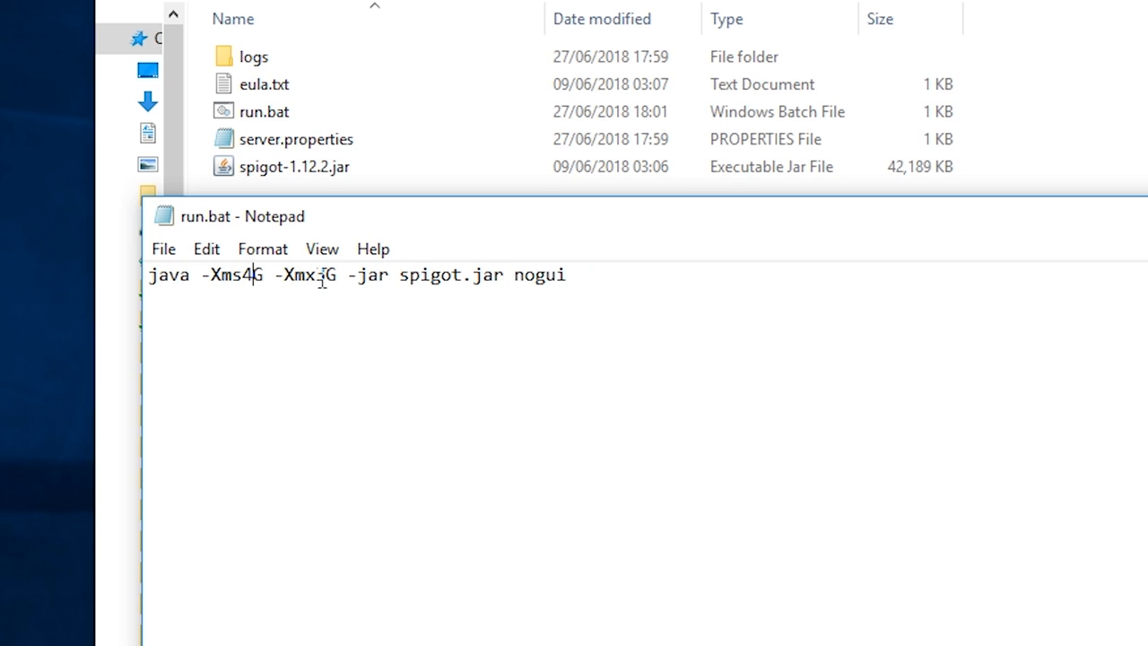
text(48645)
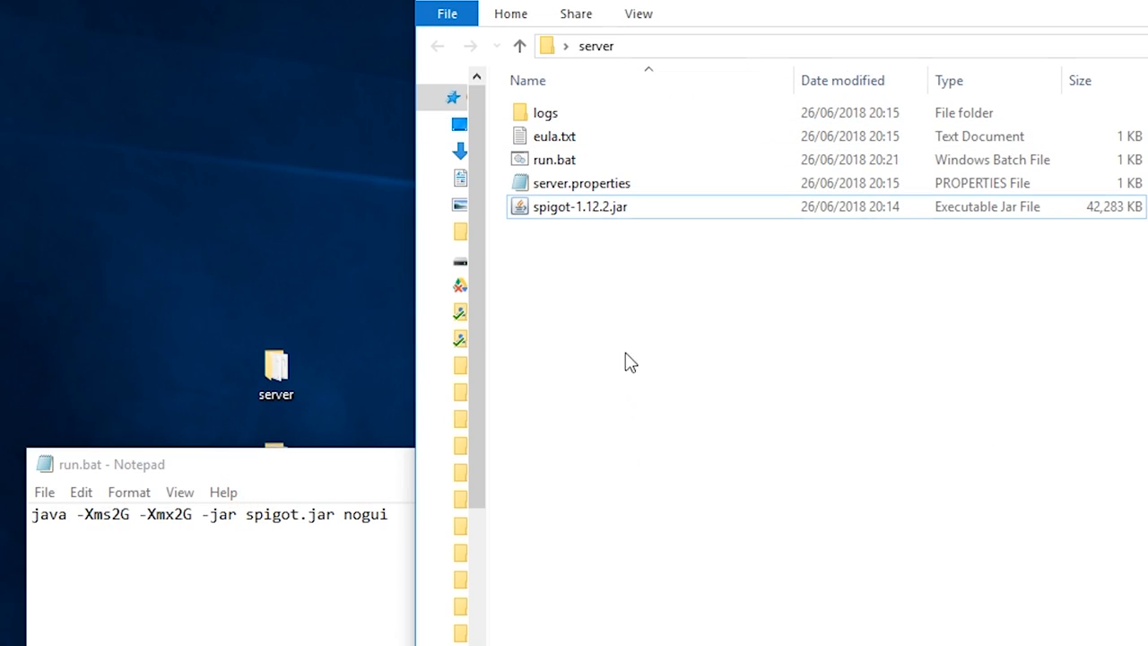
Rename spigot-1.12.2.jar to spigot.jar and start the server from run.bat.
click(581, 206)
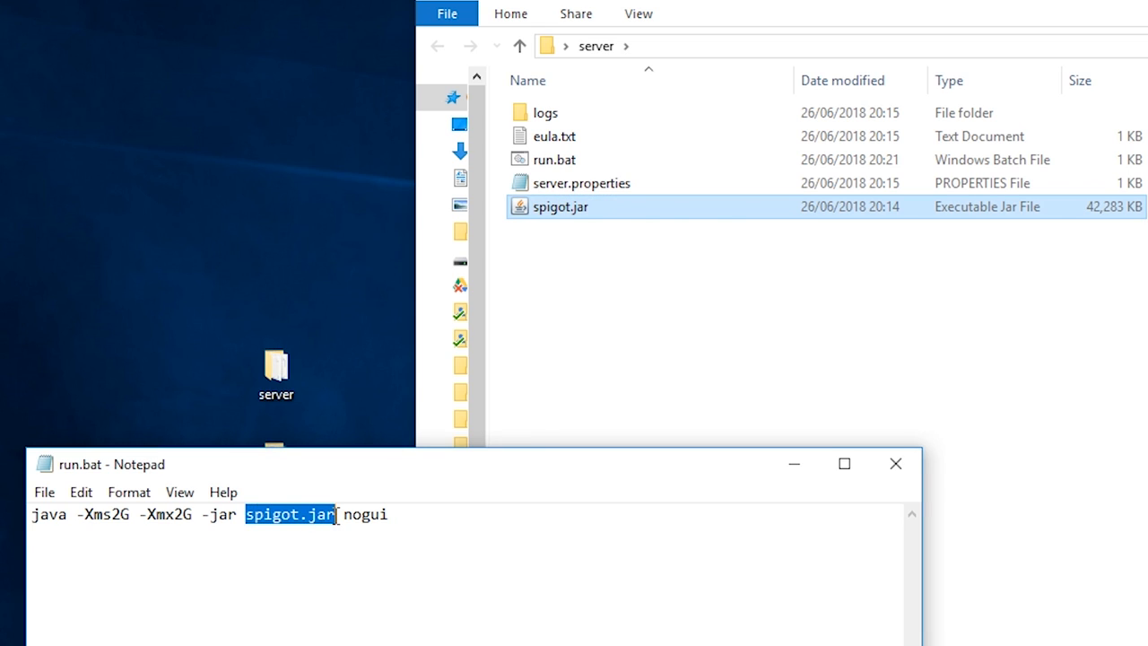
click(595, 237)
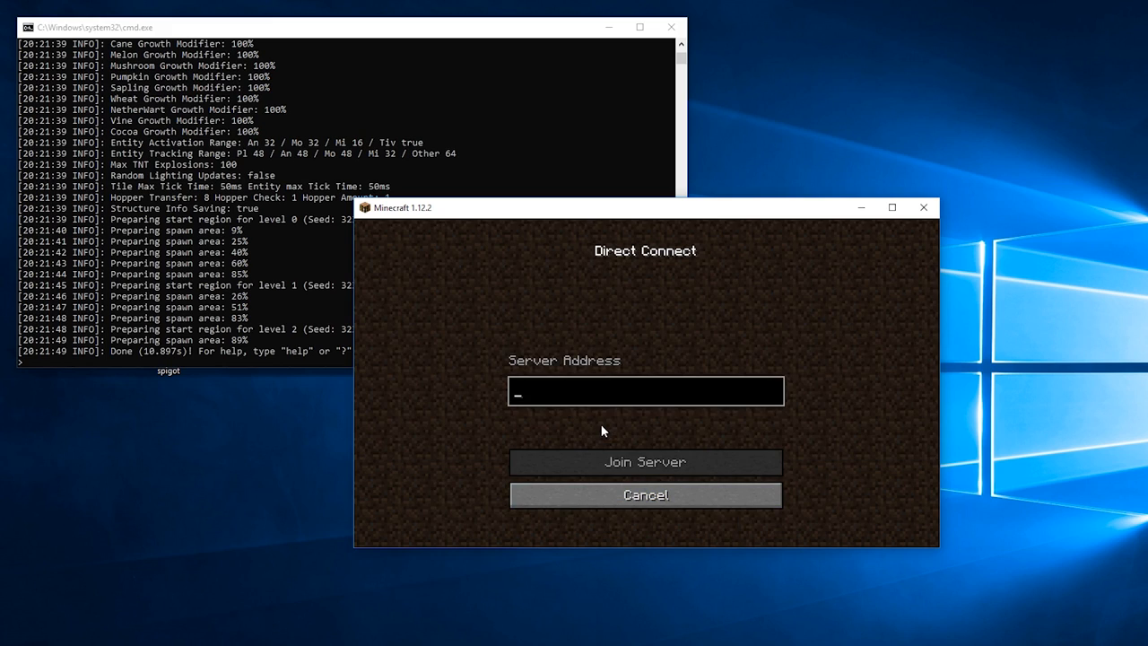
Join the local server via Direct Connect at localhost.
text(localhost)
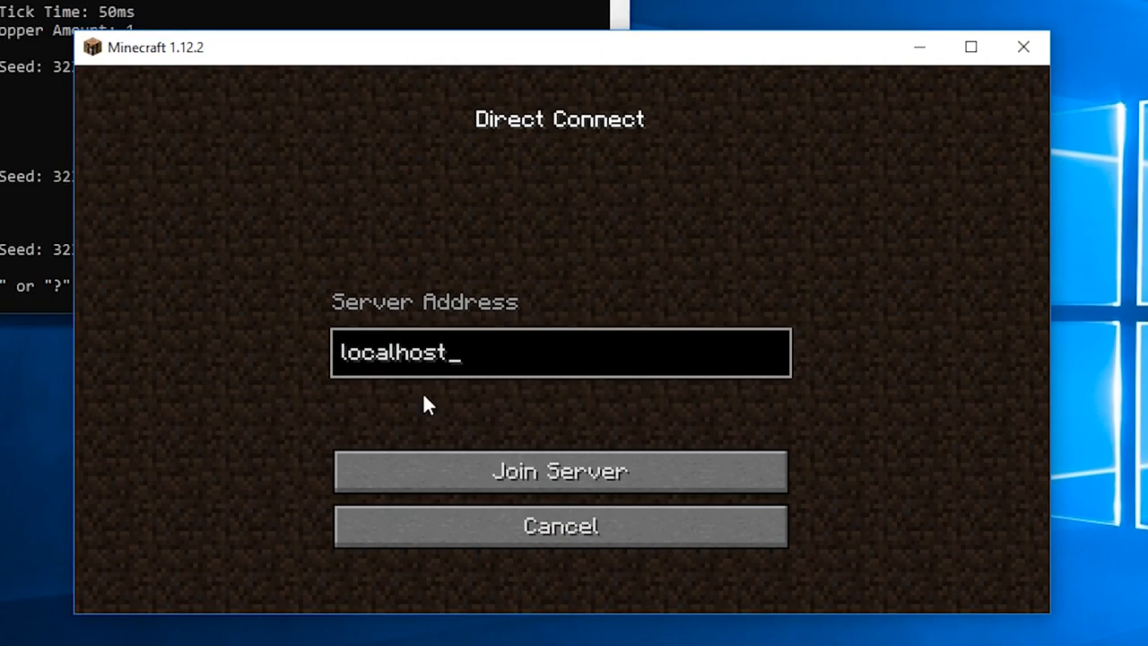
click(559, 470)
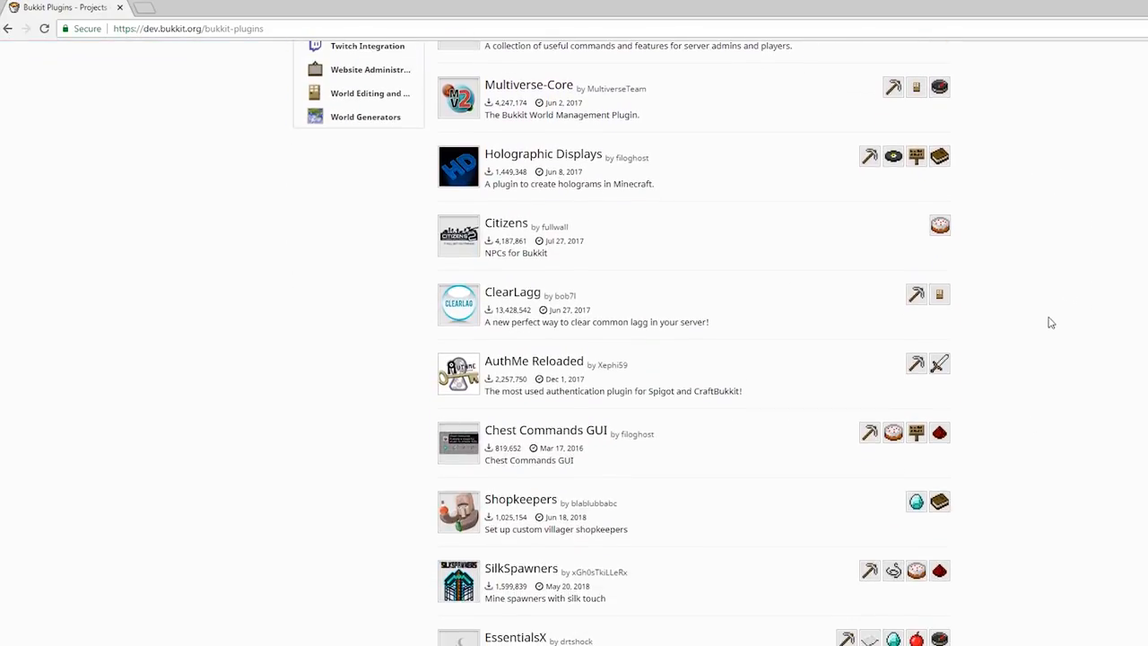
Download the WorldEdit and Essentials plugins from their dev.bukkit.org project pages.
scroll(up, 3)
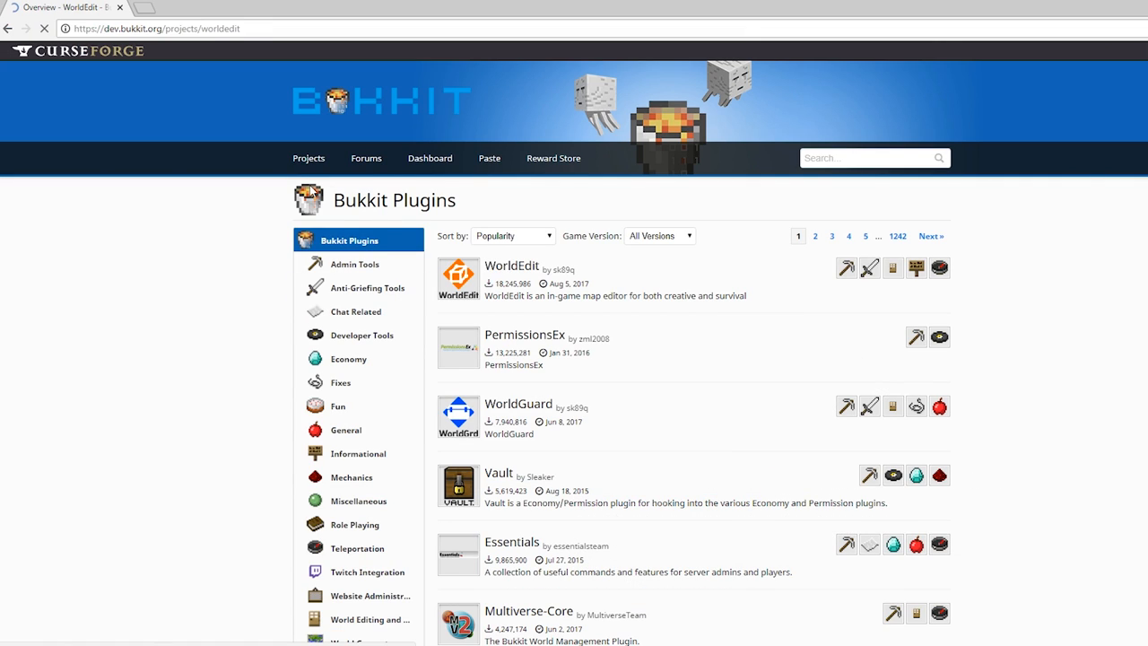
click(511, 266)
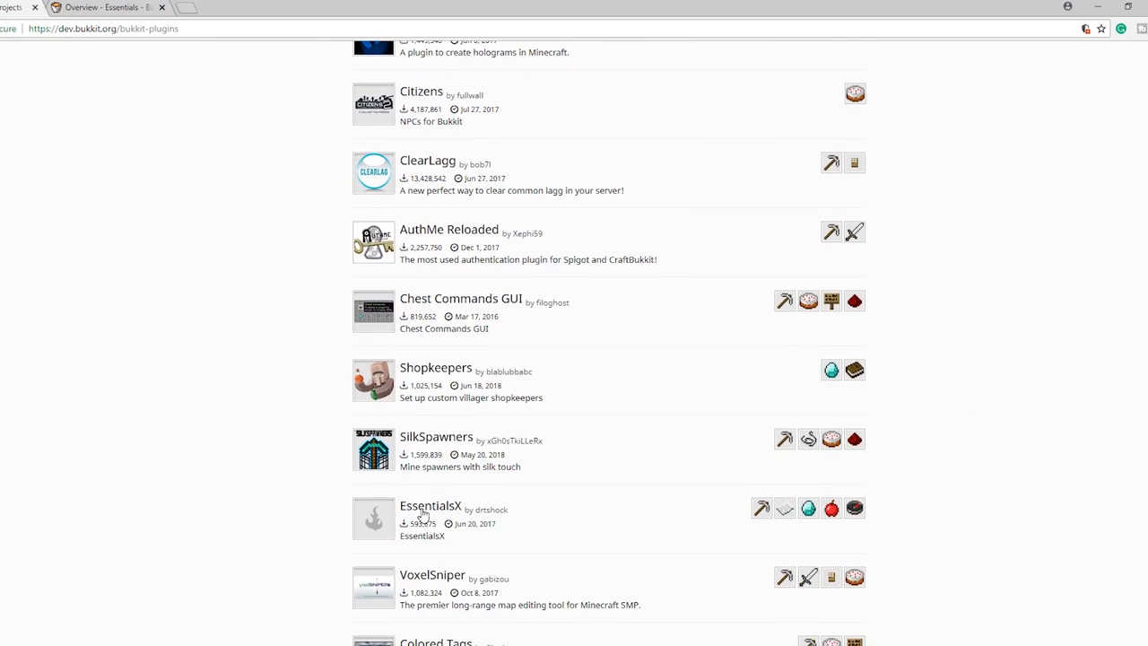
click(431, 506)
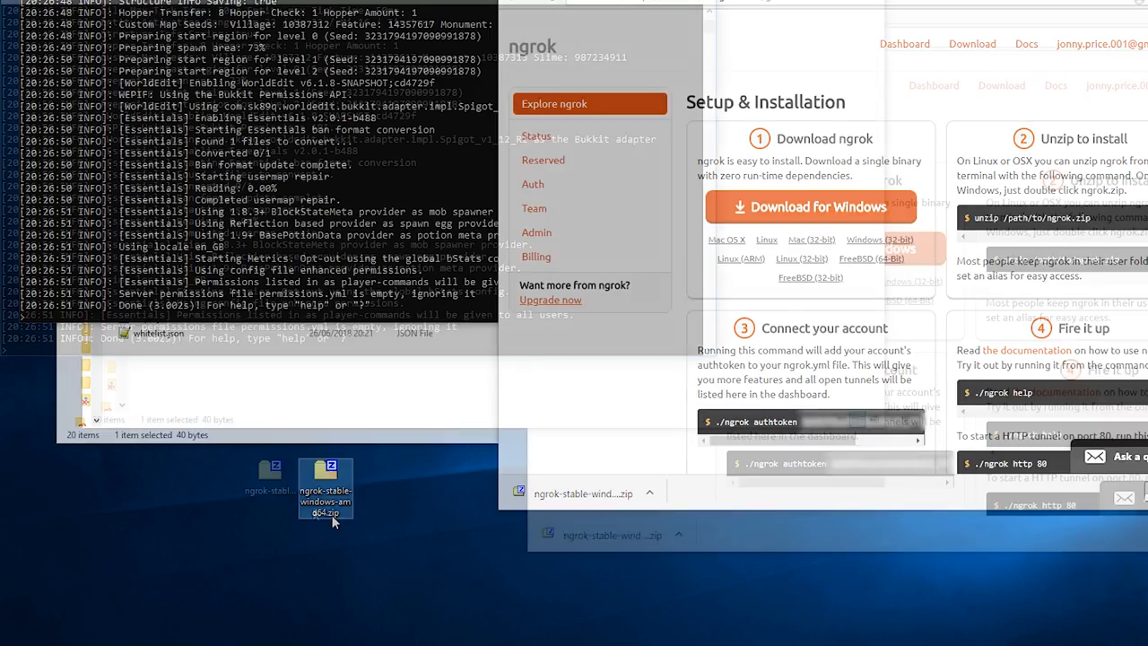
Extract ngrok.exe from the downloaded zip onto the desktop and launch it.
double_click(325, 484)
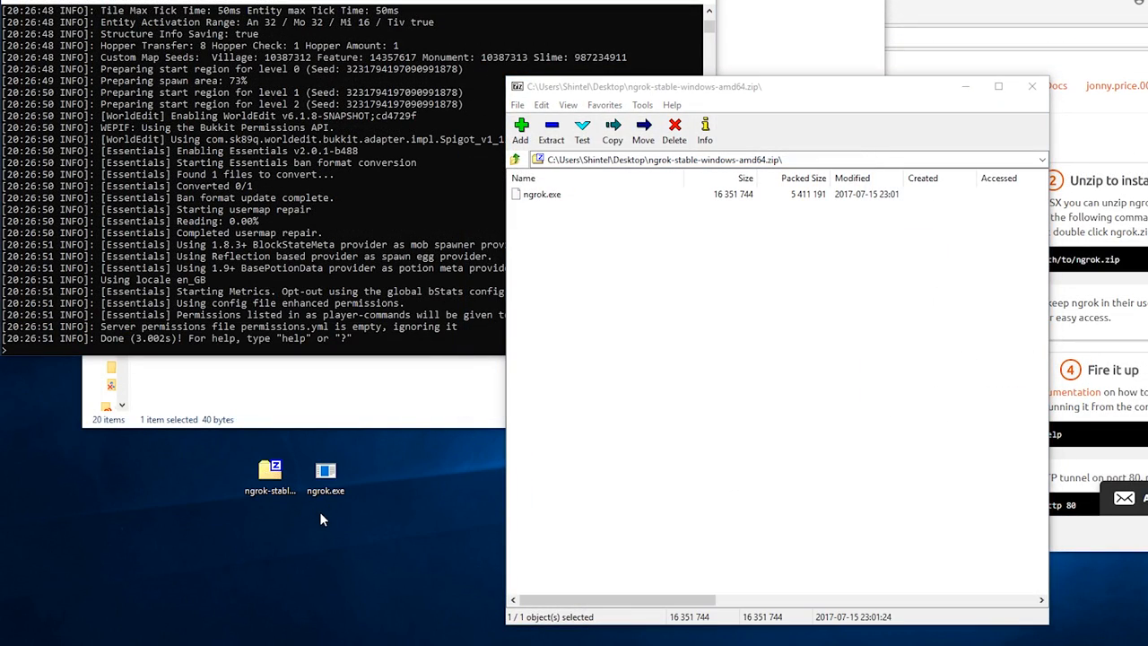
double_click(325, 475)
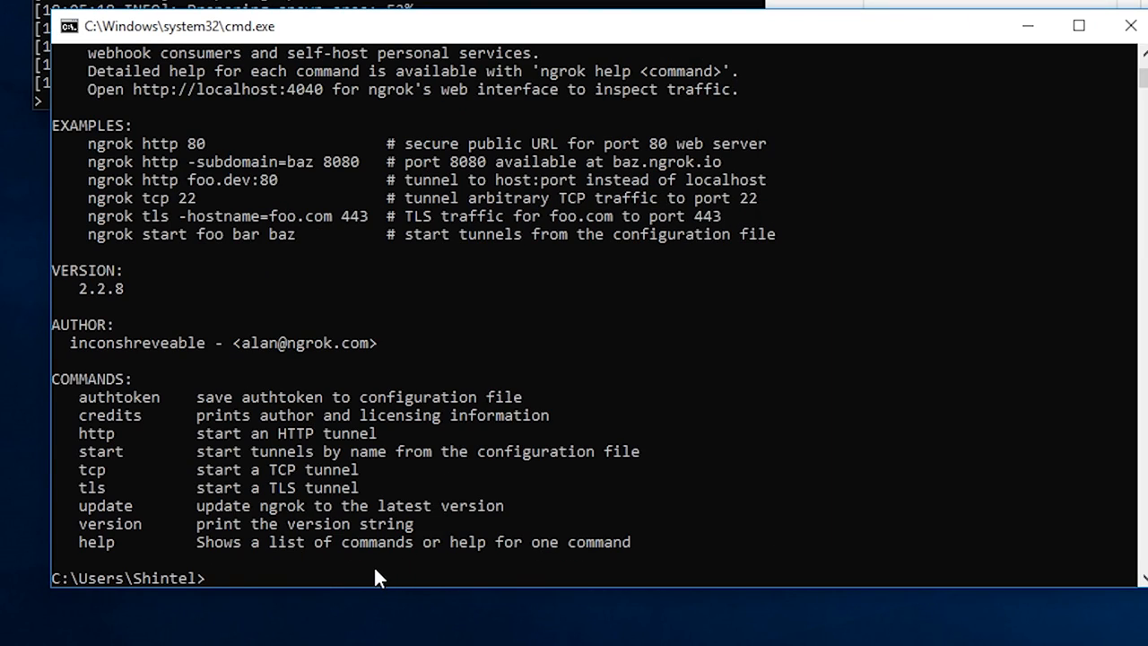
Save the ngrok authtoken and run 'ngrok tcp -region eu 25565' to open the tunnel.
text(ngrok authtoken dwjiJDAWd67Wd67awyd7AYW78dhht678aWDTTAW8d7)
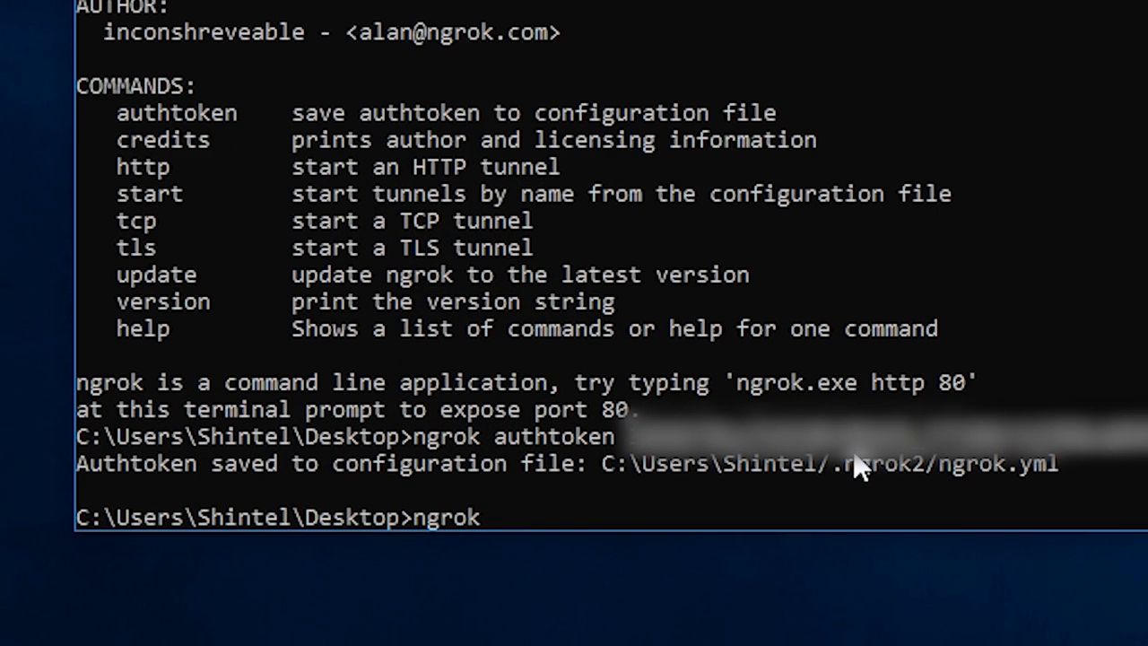
text(tcp -re)
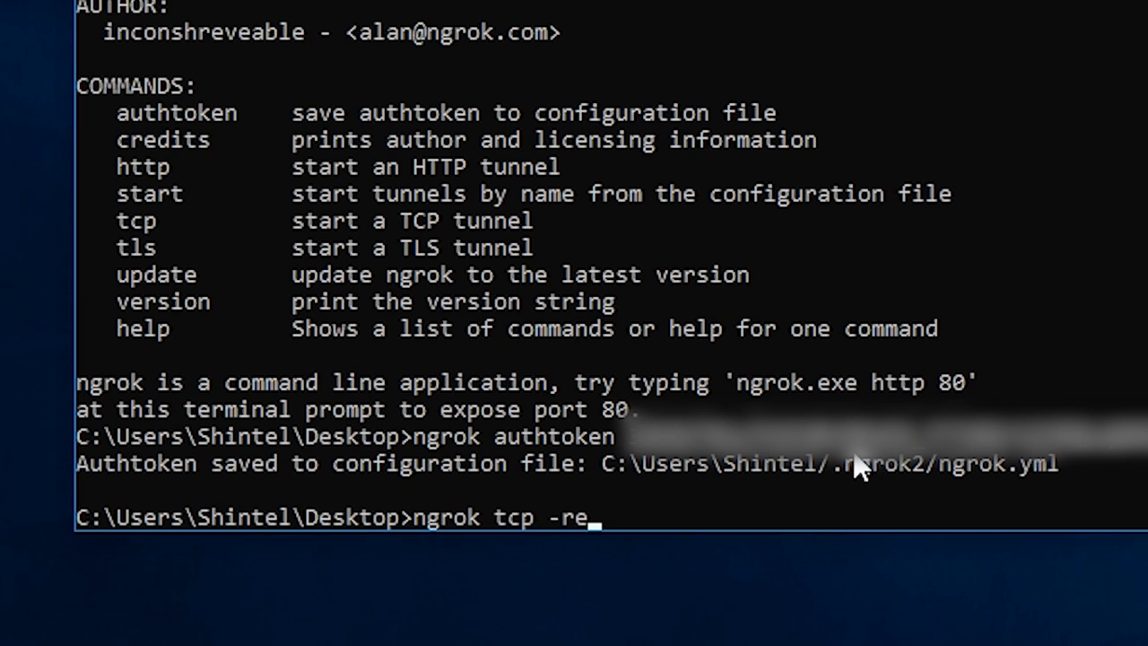
text(gion)
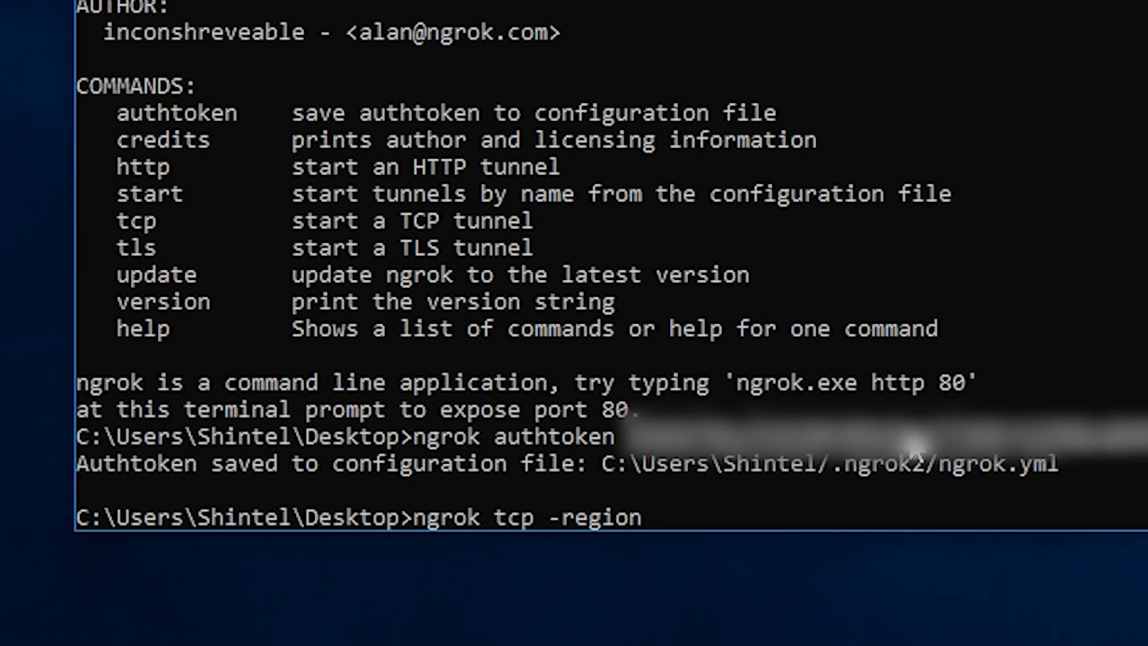
text(eu)
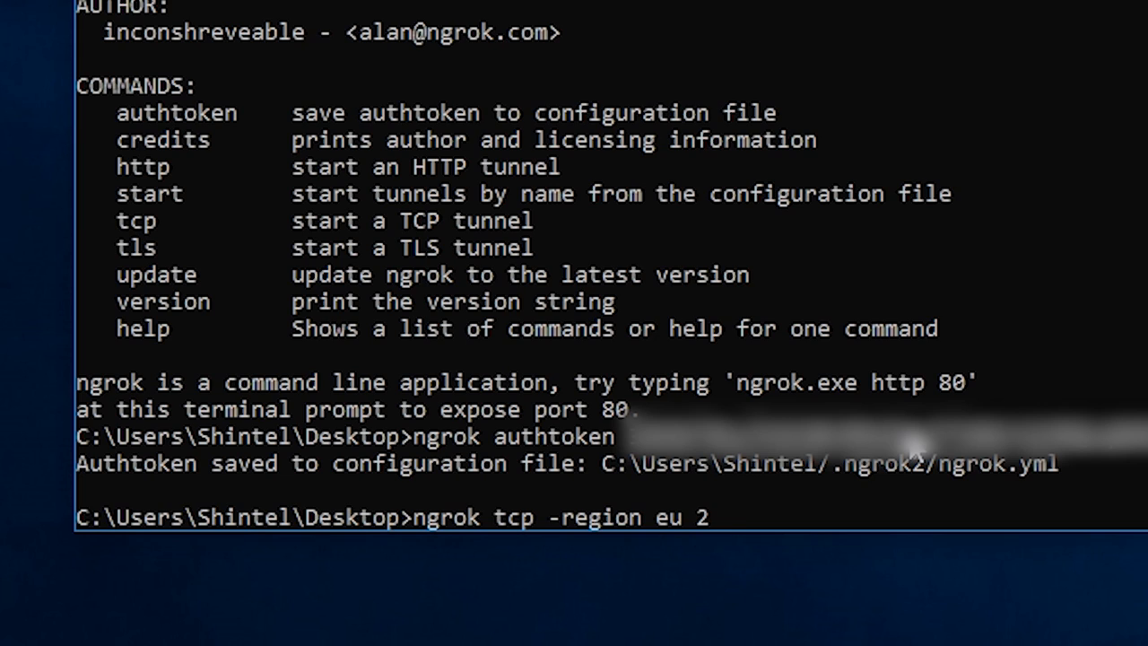
text(25565)
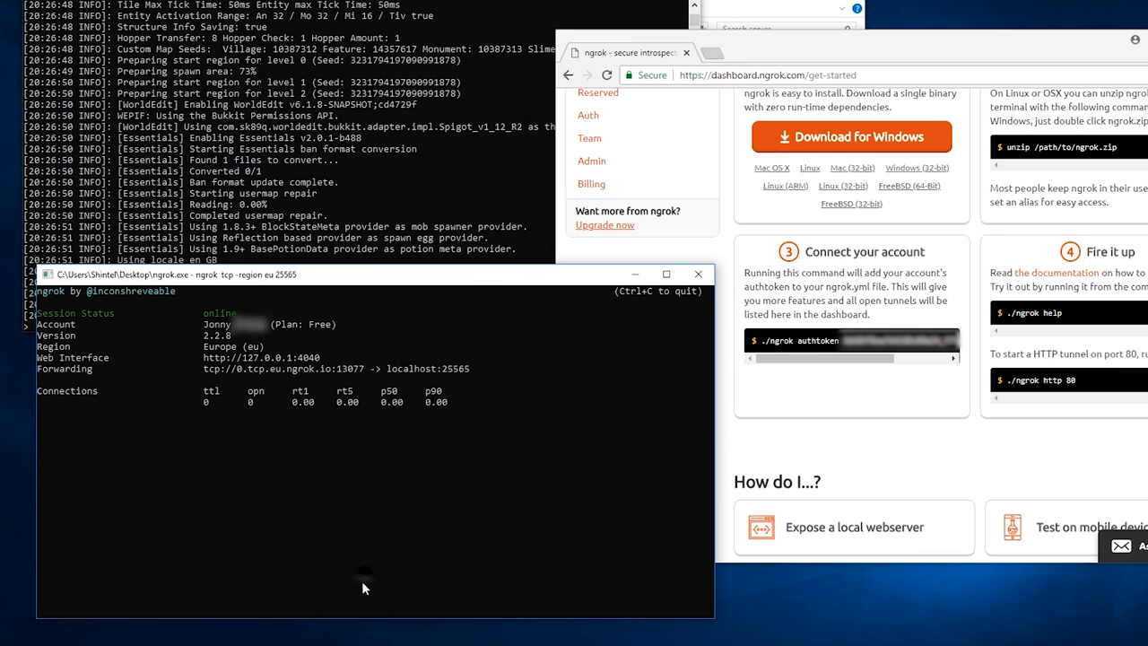
mouse_move(321, 481)
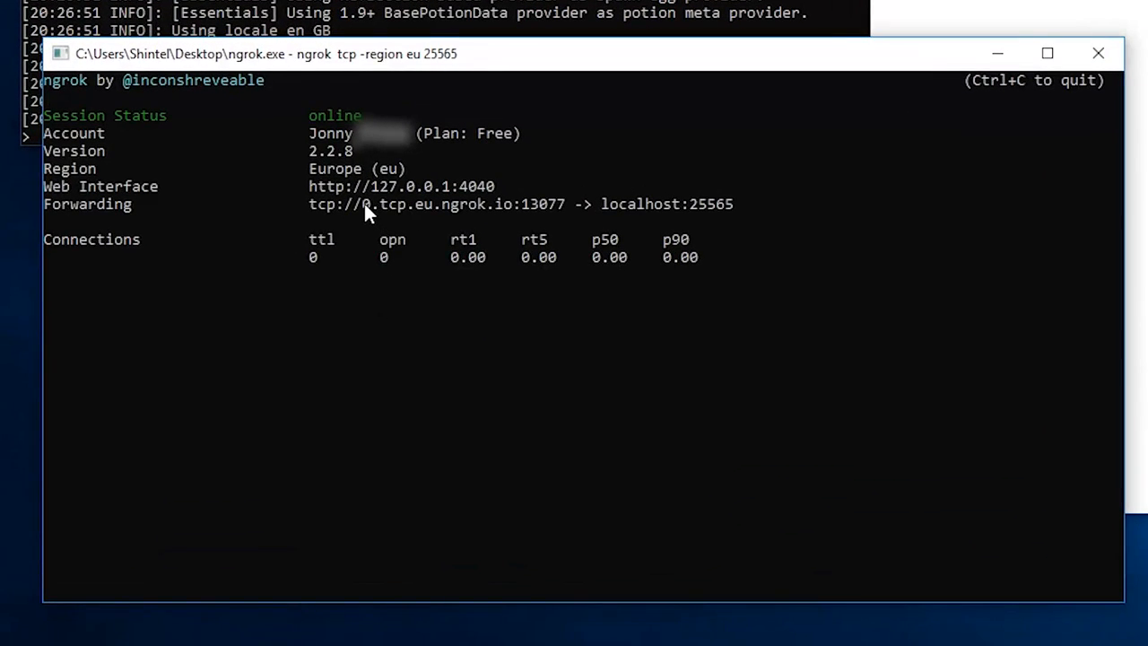
Copy the ngrok Forwarding tcp address into Direct Connect and join the server through it.
drag(360, 205, 565, 205)
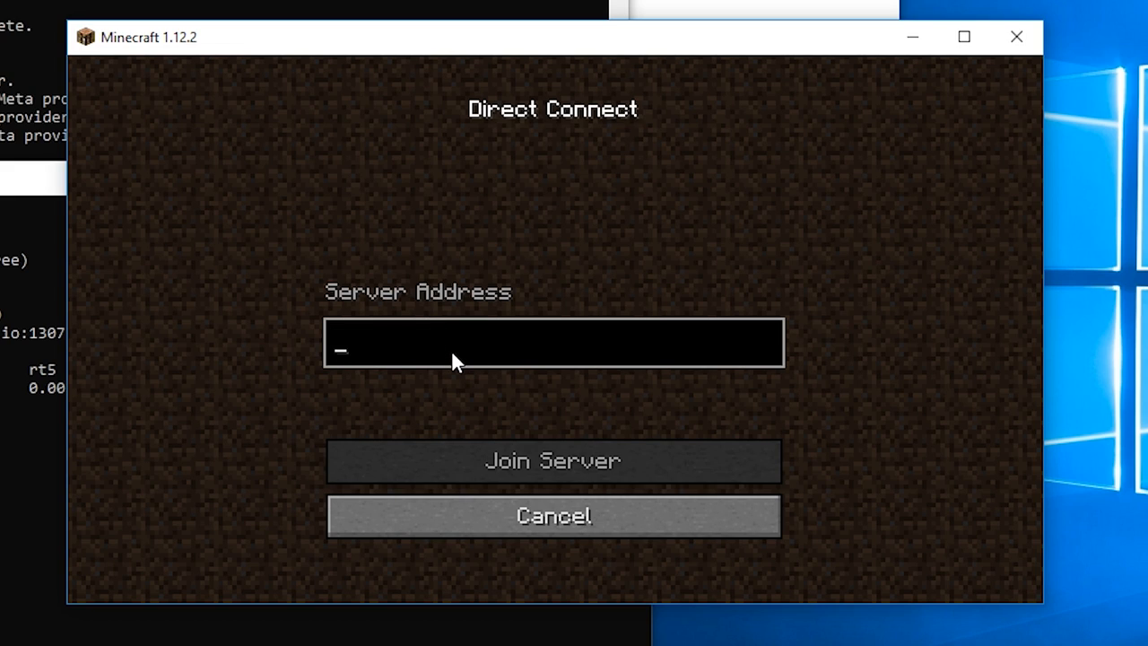
click(552, 459)
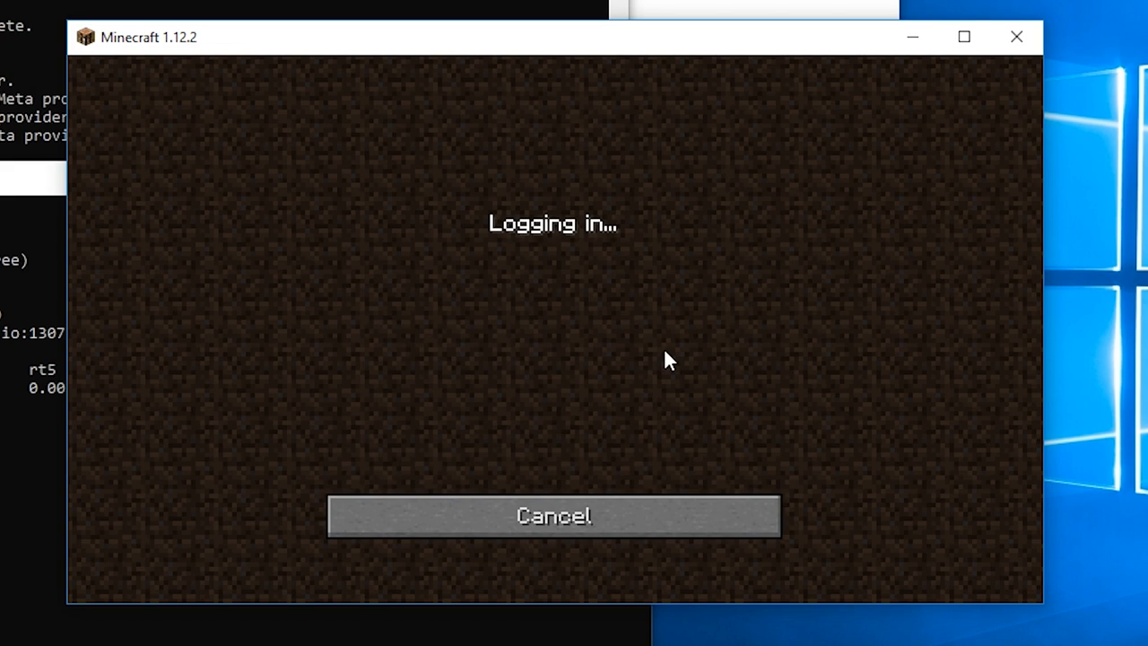